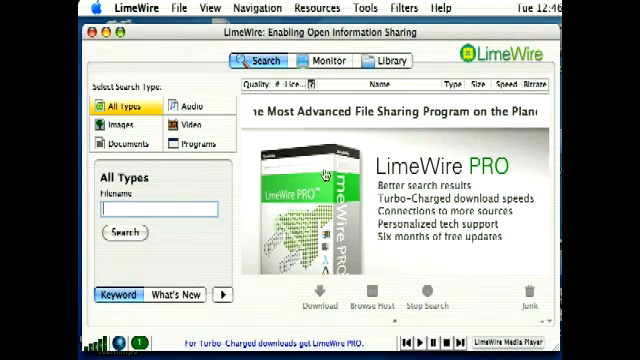
mouse_move(268, 144)
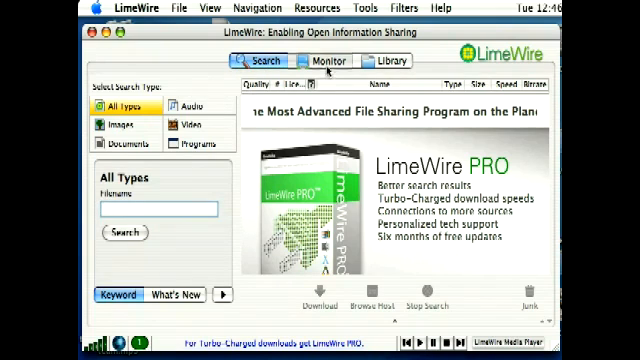
Check the shared files Library, return to Search, and limit the search type to Audio
left_click(390, 60)
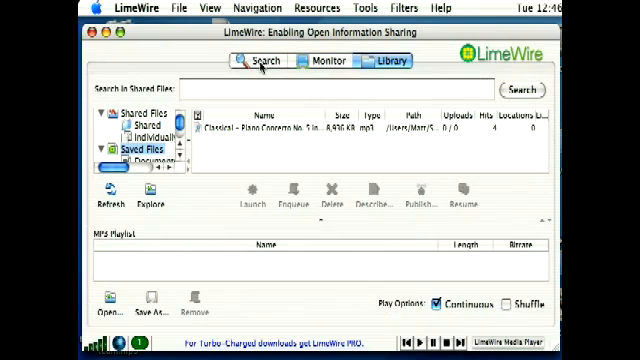
left_click(262, 60)
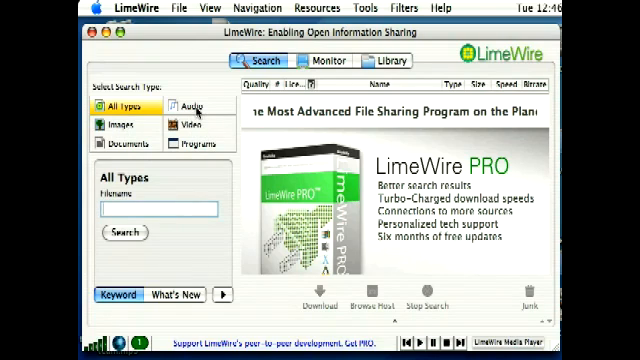
mouse_move(196, 104)
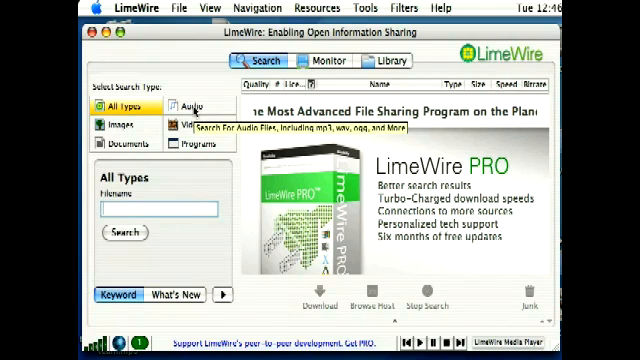
left_click(196, 104)
type("mozart")
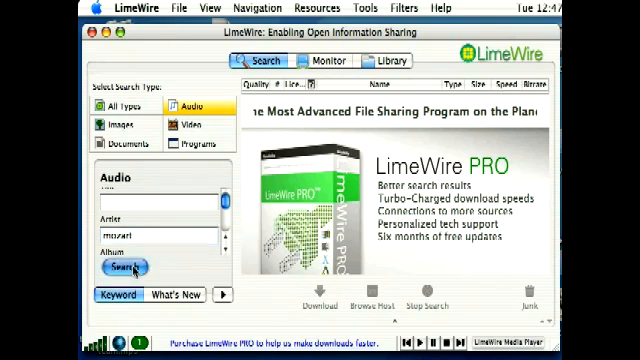
Run the audio search for mozart and browse the returned Mozart mp3 results
left_click(120, 268)
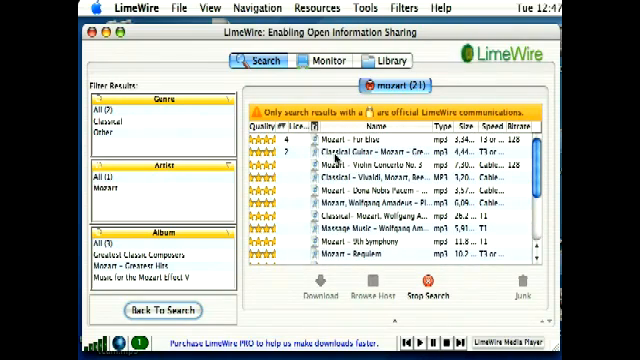
scroll("down", 3)
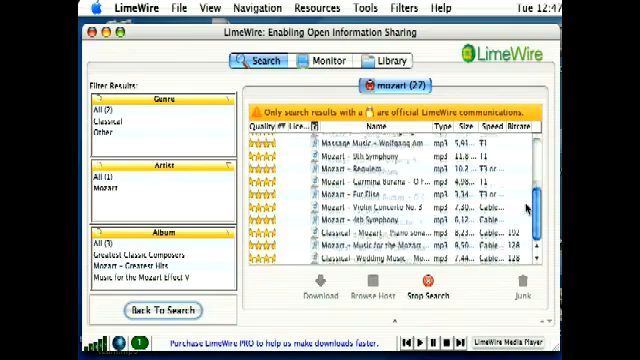